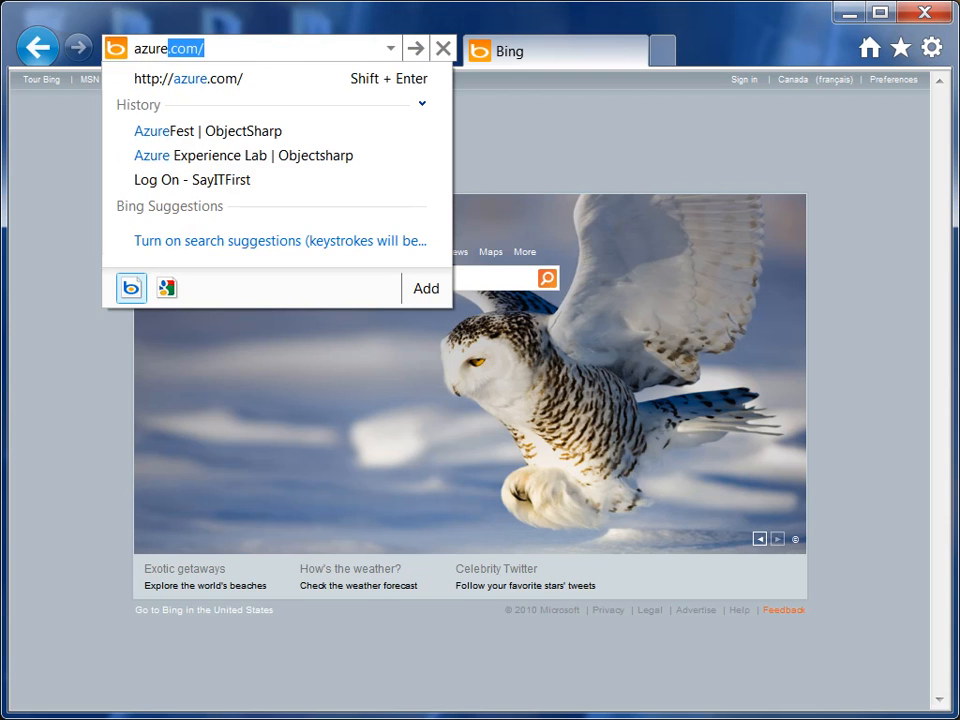
Step: Go to the Windows Azure site and start 'Sign up now' to reach the Offers page
text(auz)
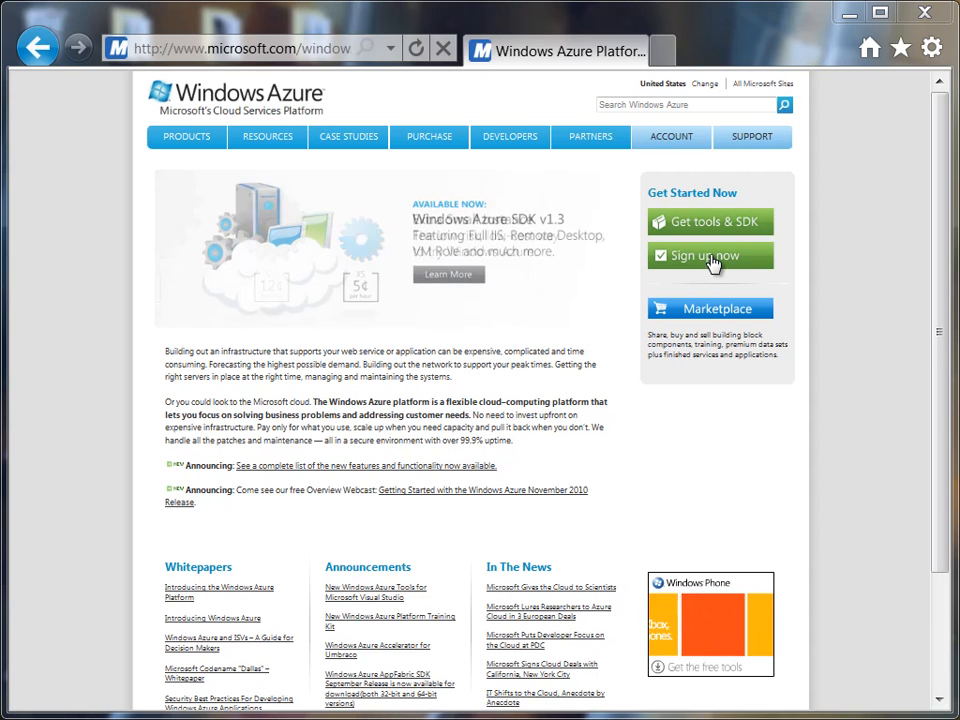
click(268, 136)
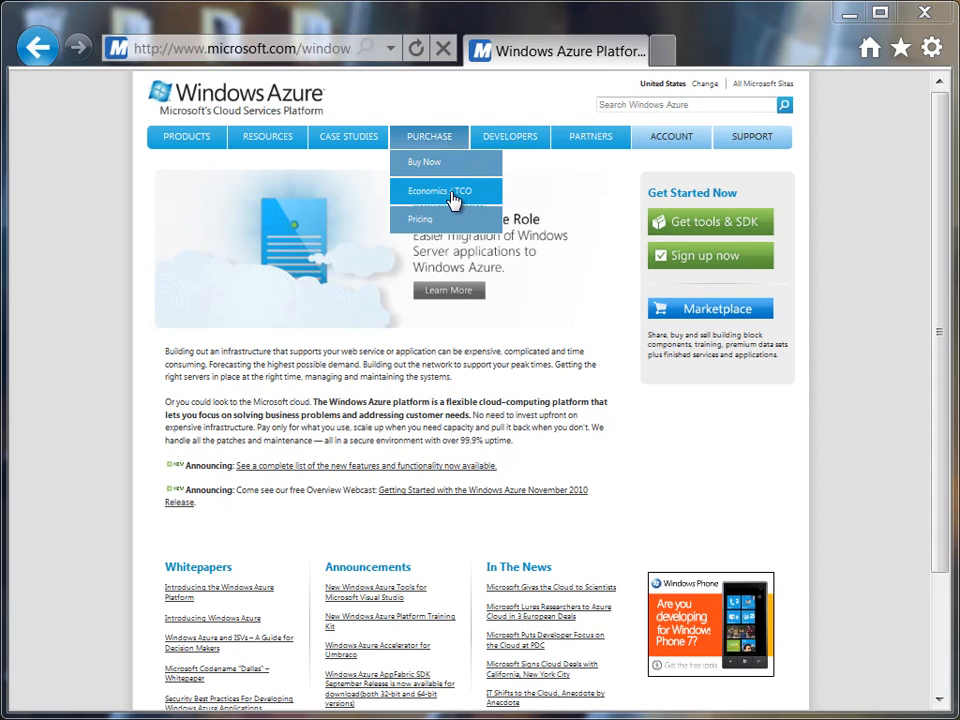
mouse_move(476, 224)
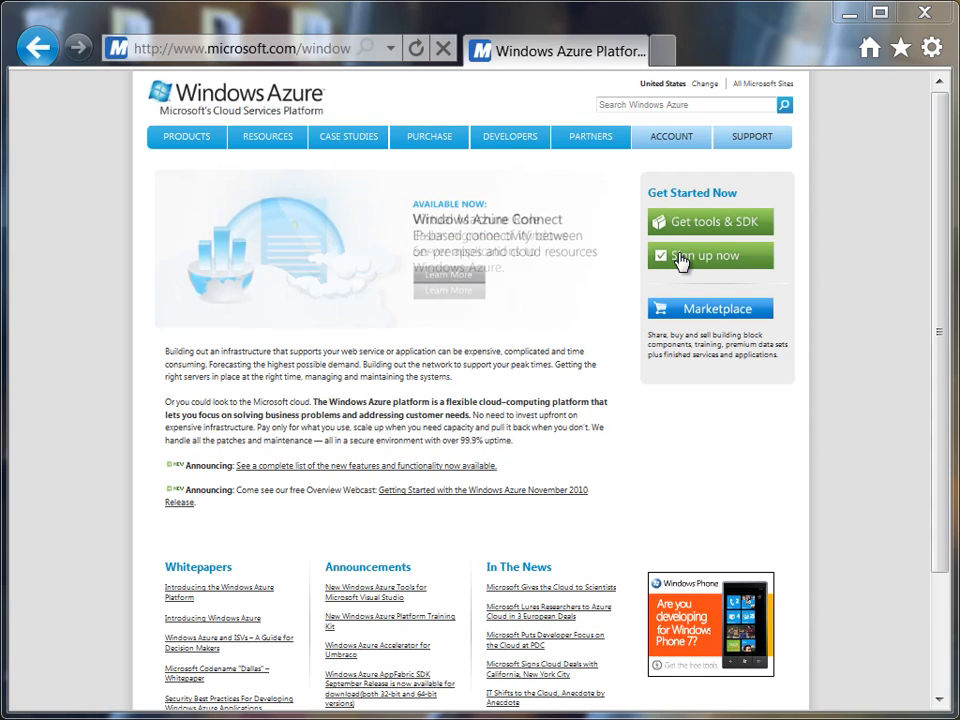
click(428, 136)
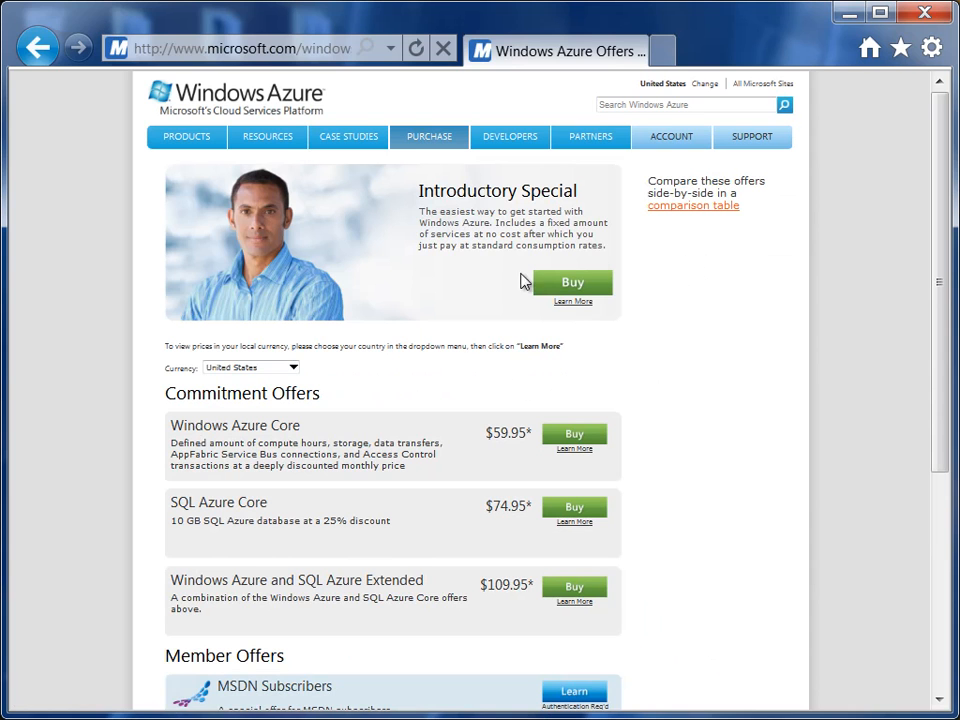
mouse_move(574, 304)
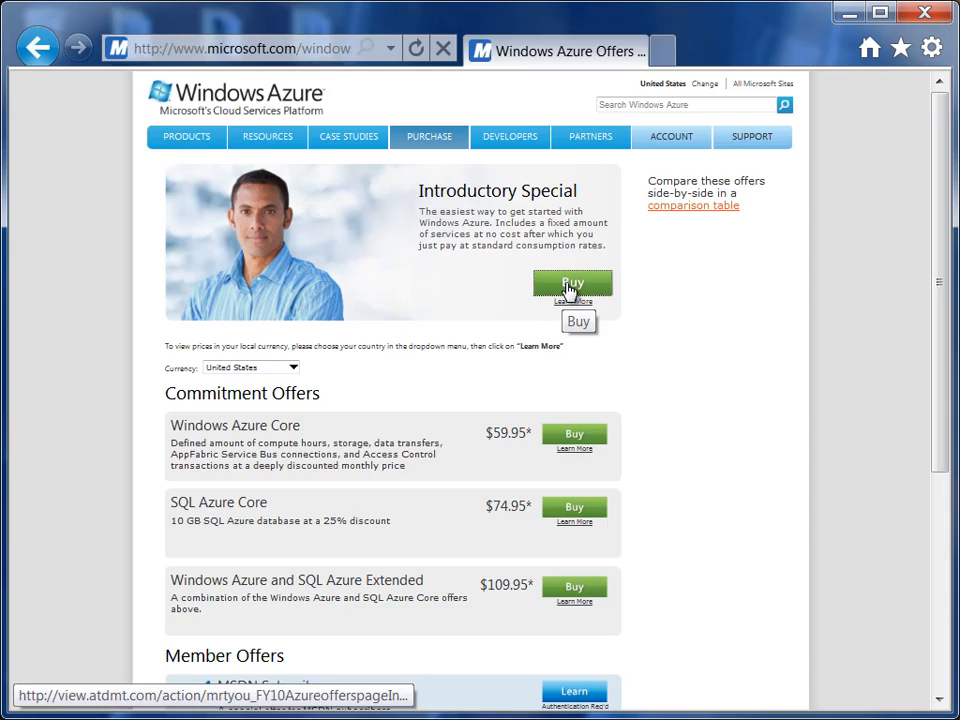
Step: Buy the Introductory Special and sign in with the Windows Live ID password
click(574, 284)
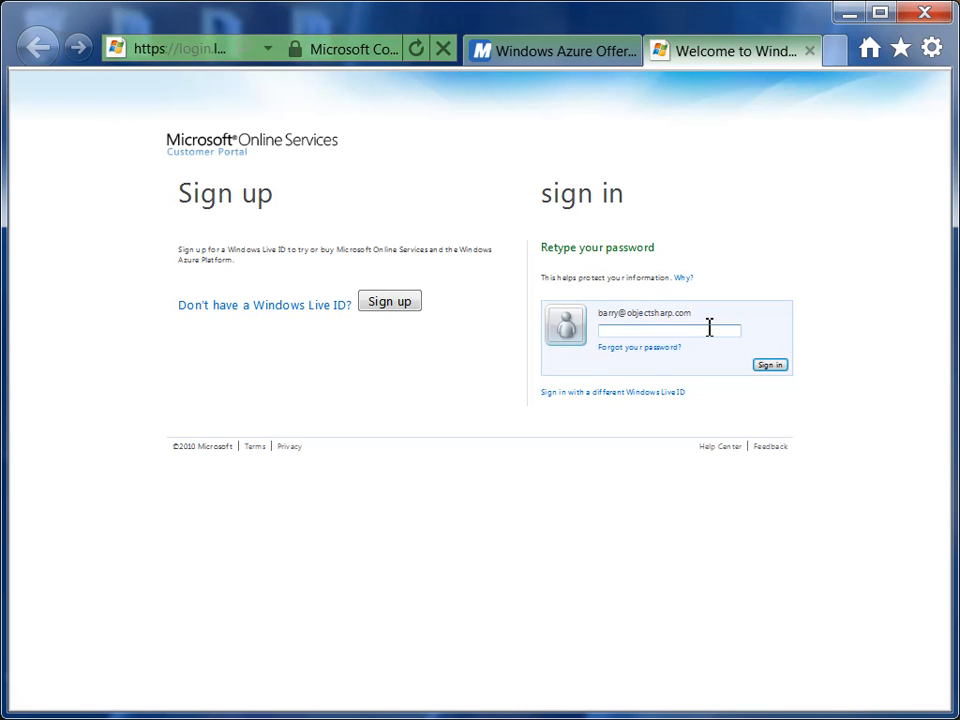
text(••••••)
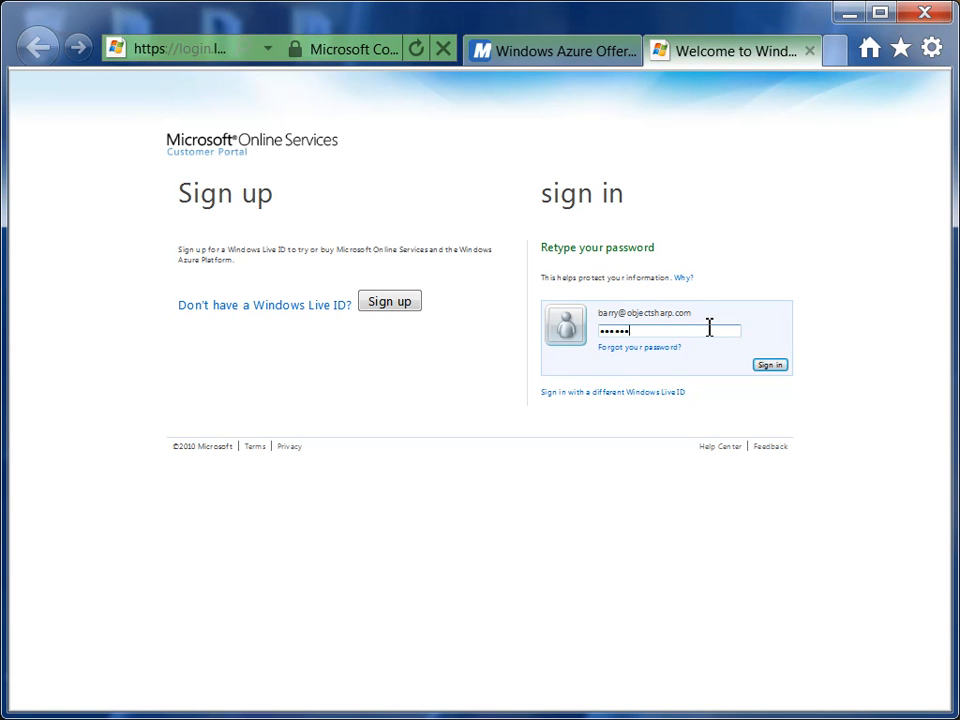
click(776, 364)
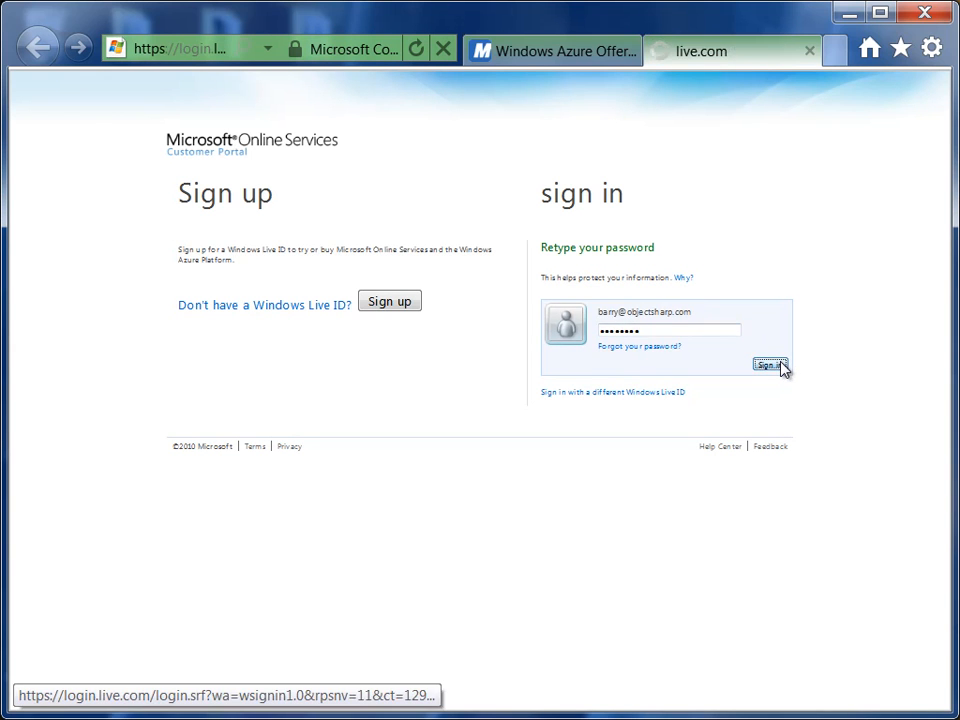
click(774, 366)
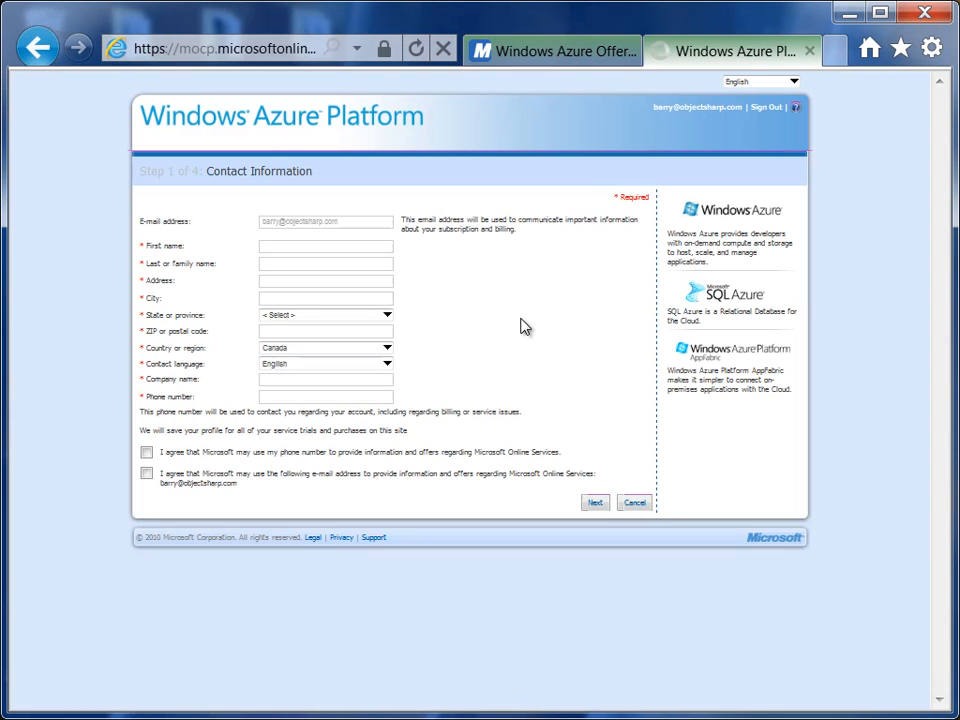
text(Barry)
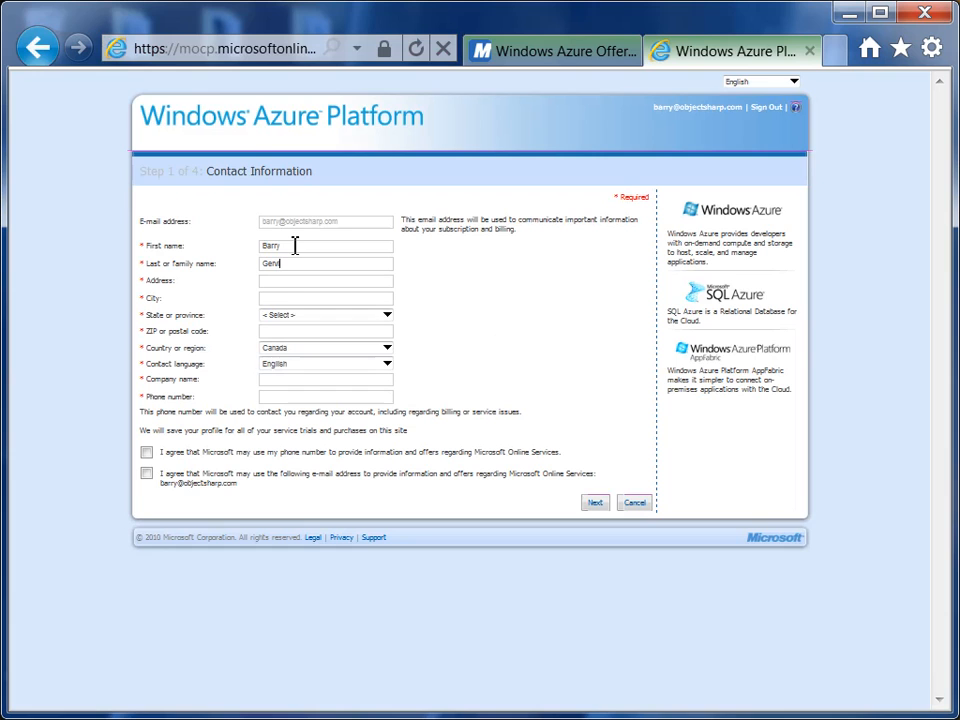
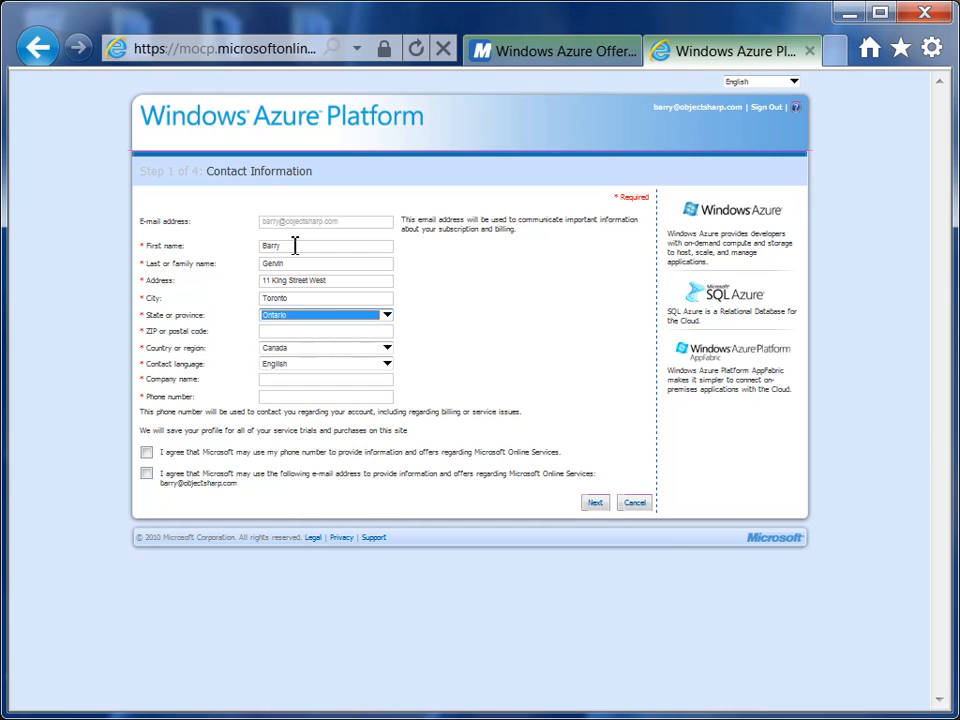
click(322, 332)
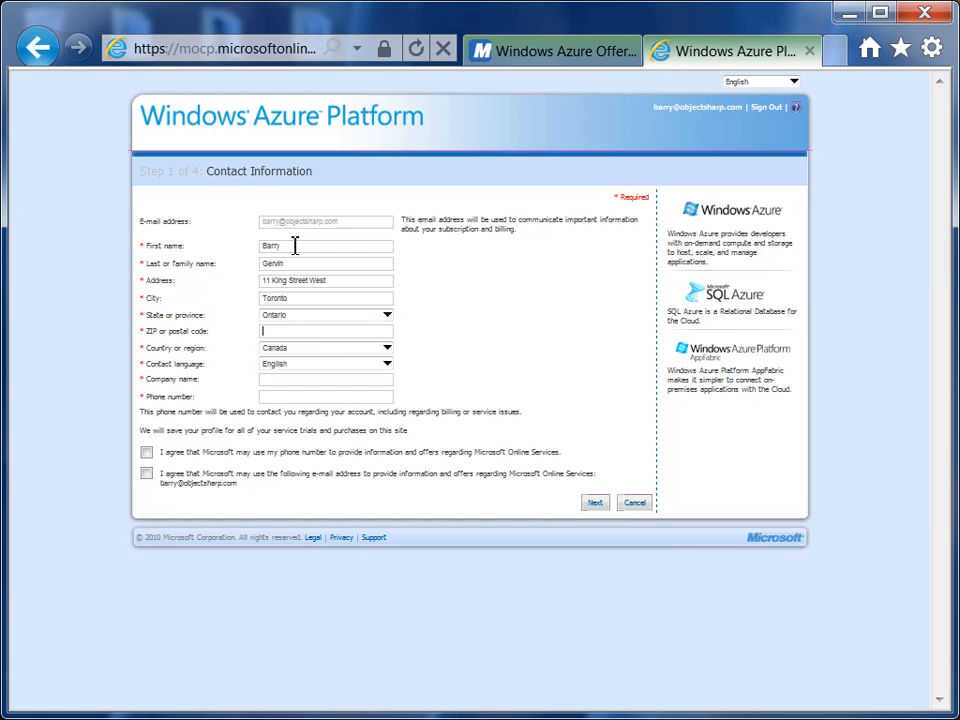
text(M5H4C7)
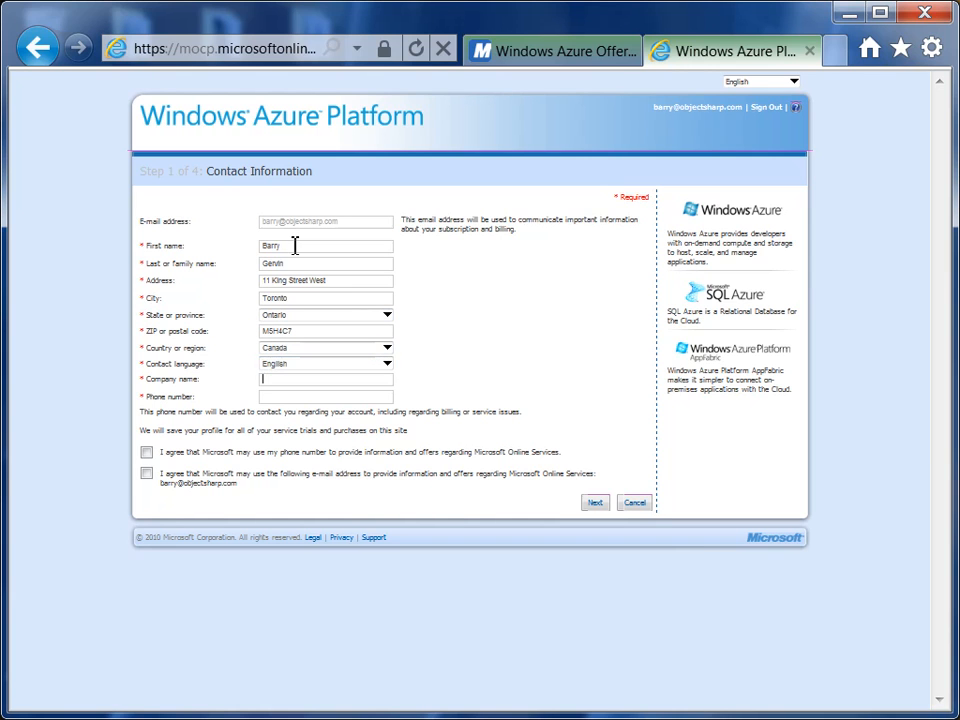
Step: Add company ObjectSharp and phone 905, agree to both permissions and continue to pricing
text(ObjectSharp)
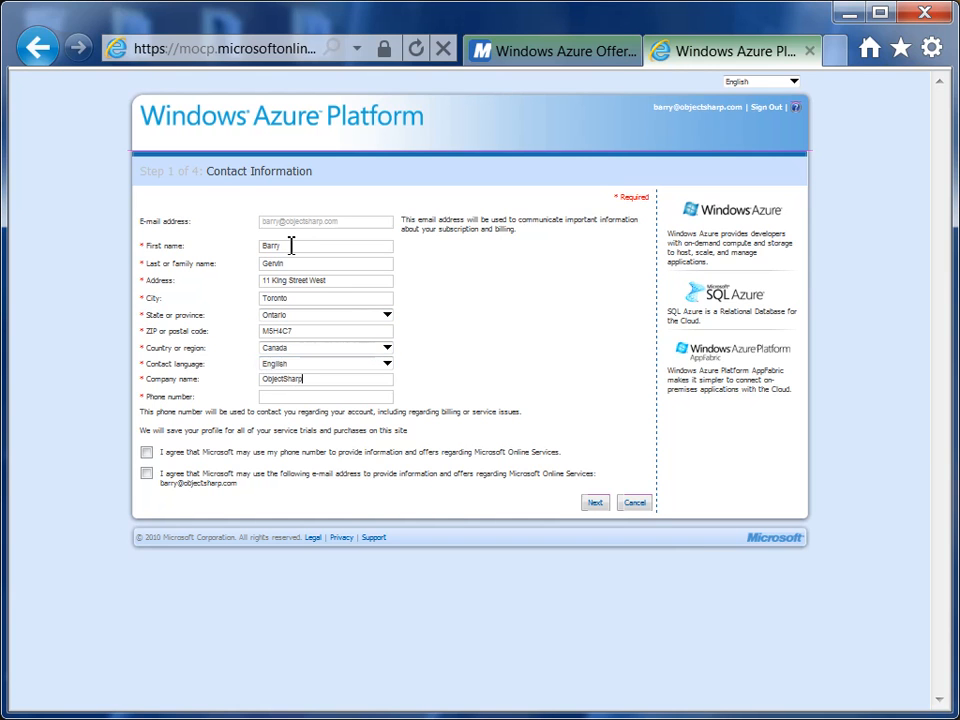
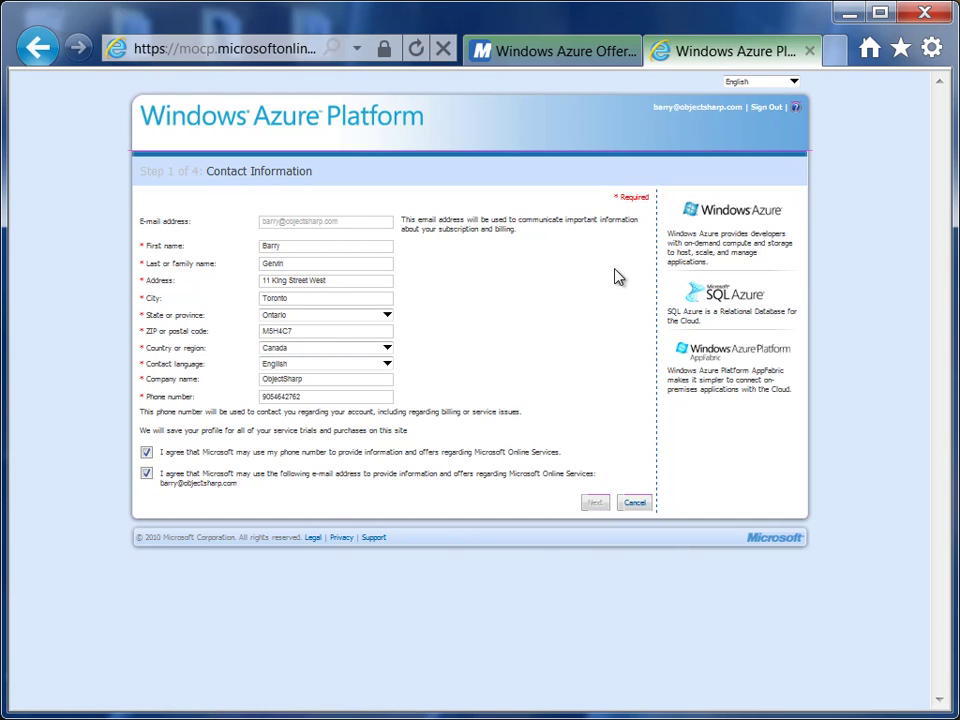
click(594, 502)
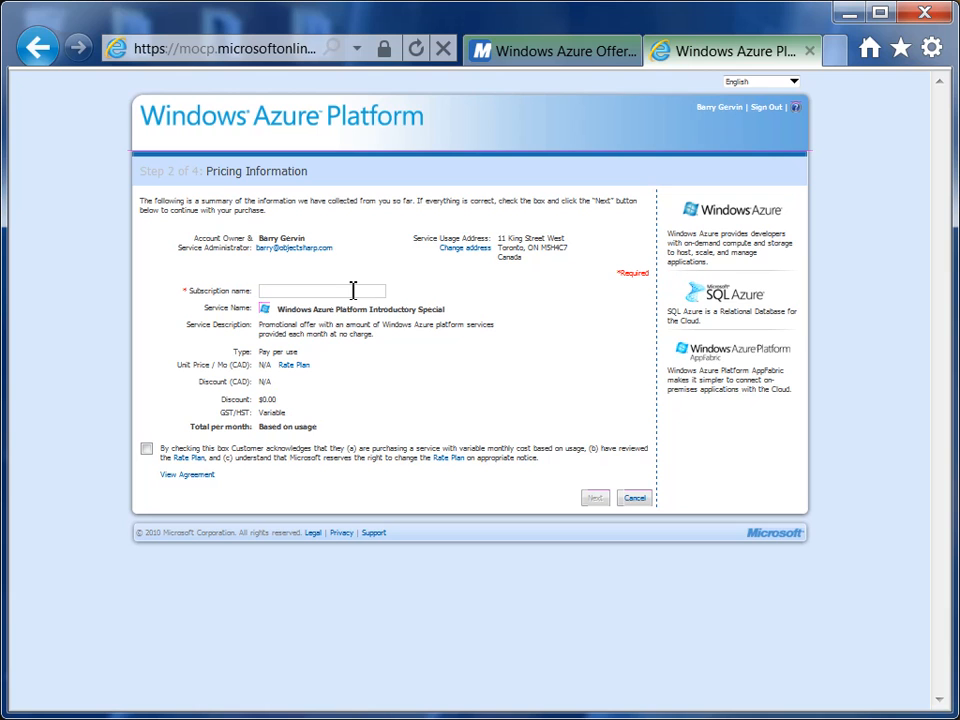
Step: Name the subscription Webcast in the pricing information form
text(MarketingT)
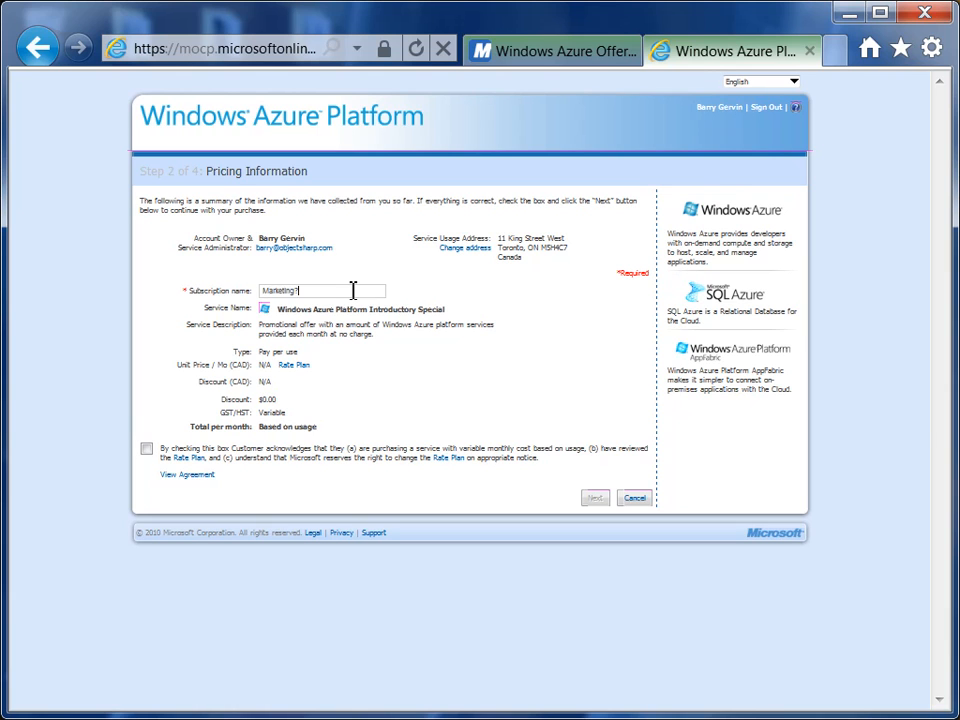
text(m)
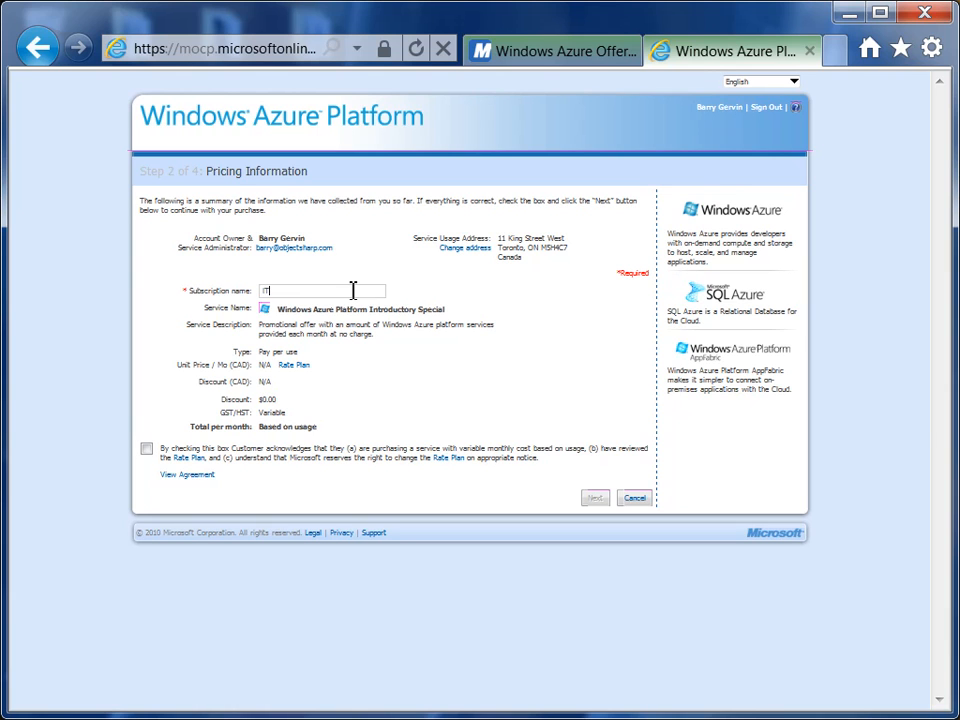
text(Client X)
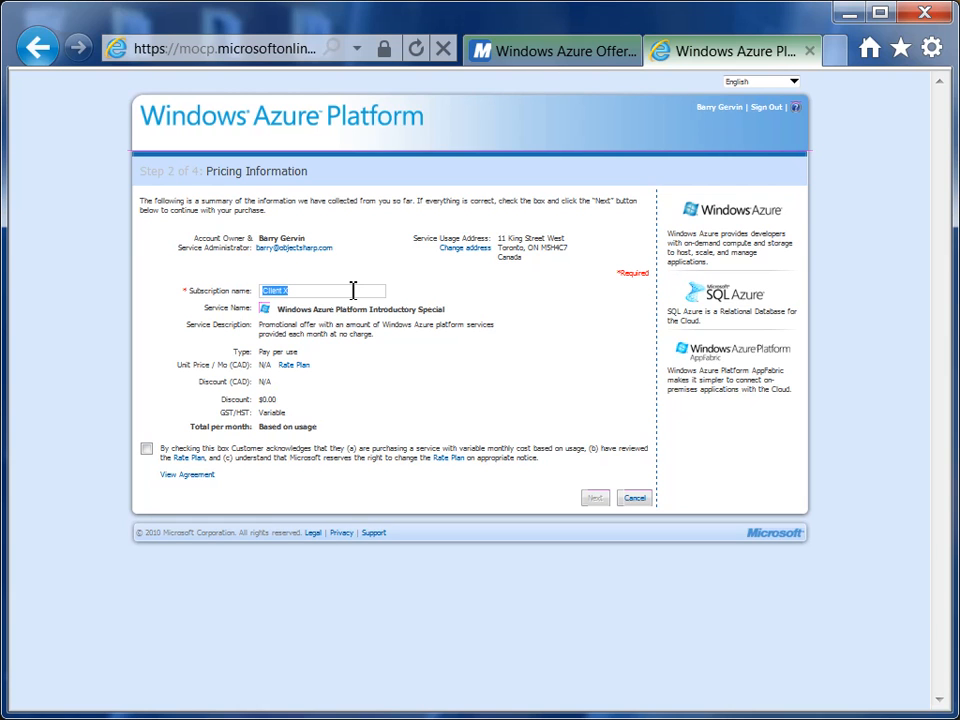
text(Webcast)
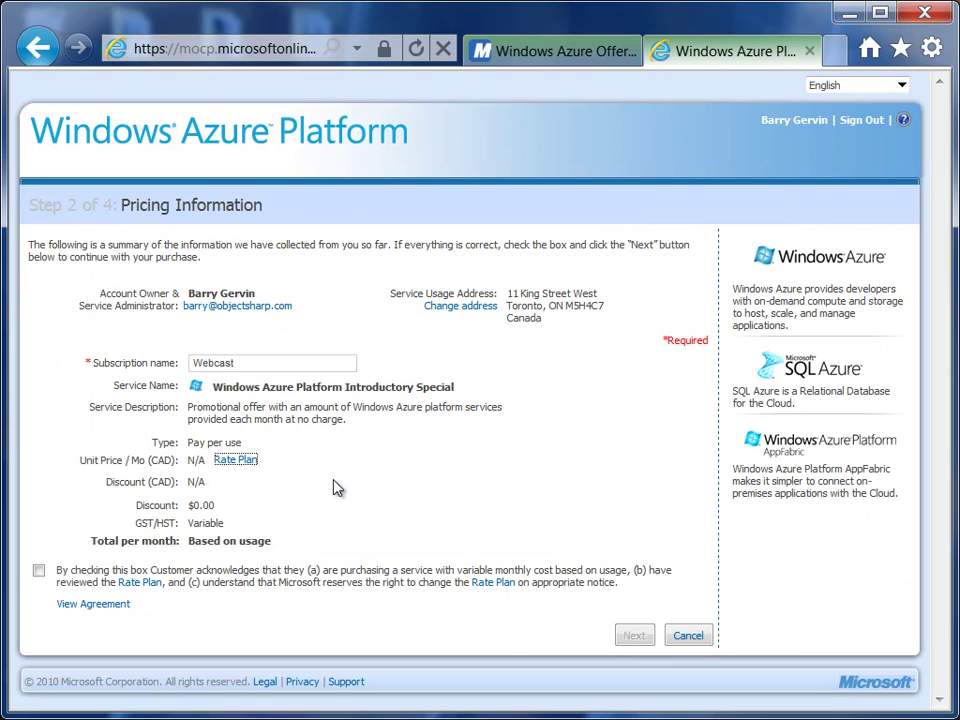
Step: Acknowledge the variable monthly cost terms and continue to the subscription agreement
click(40, 572)
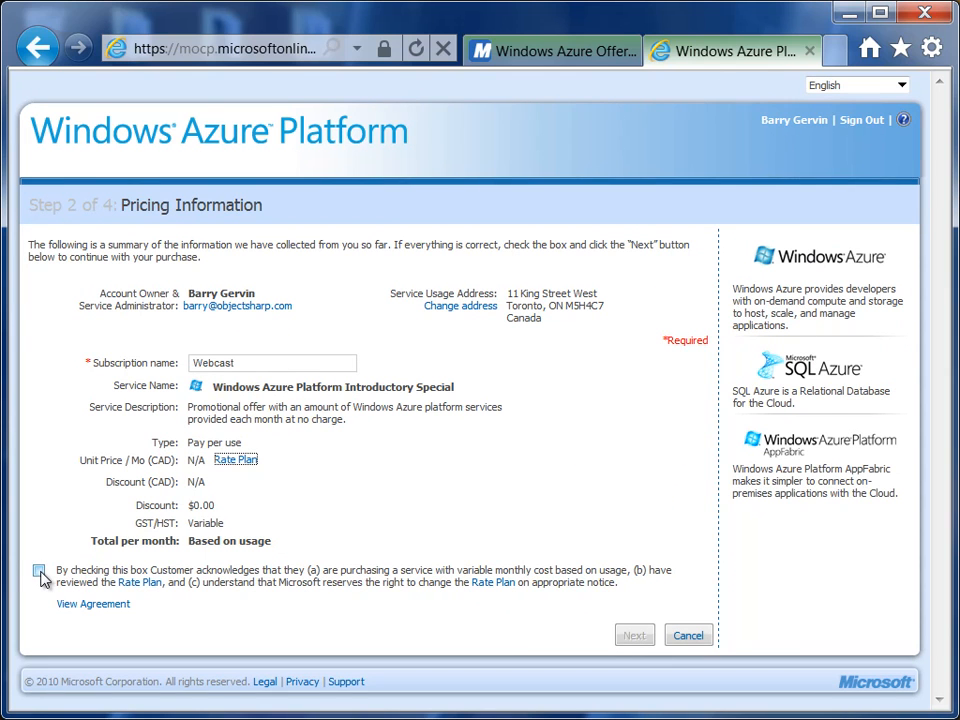
click(48, 568)
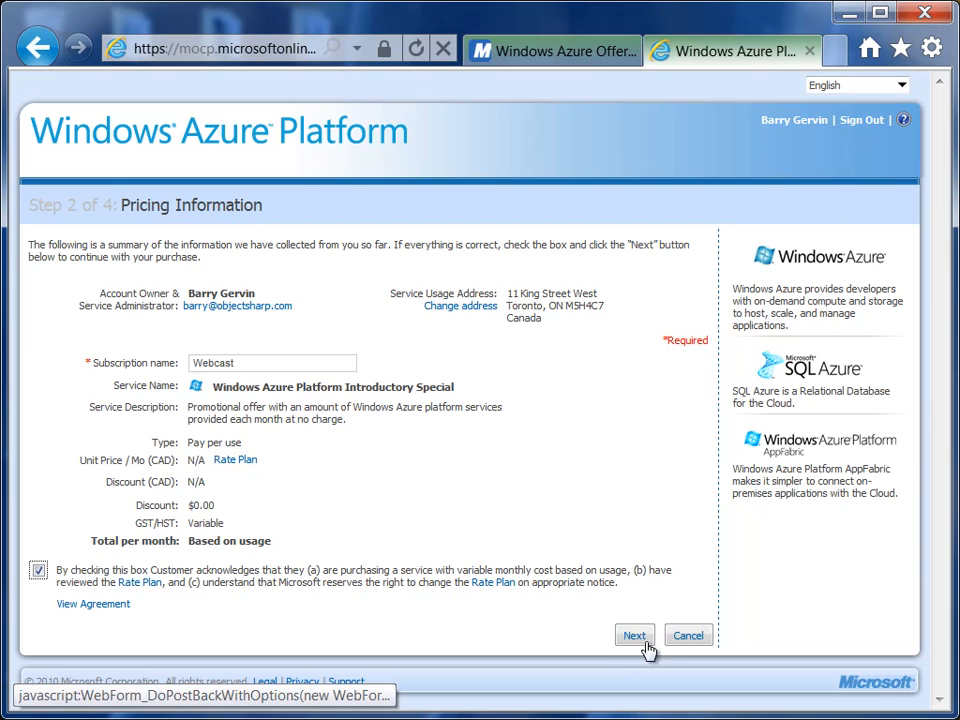
click(636, 636)
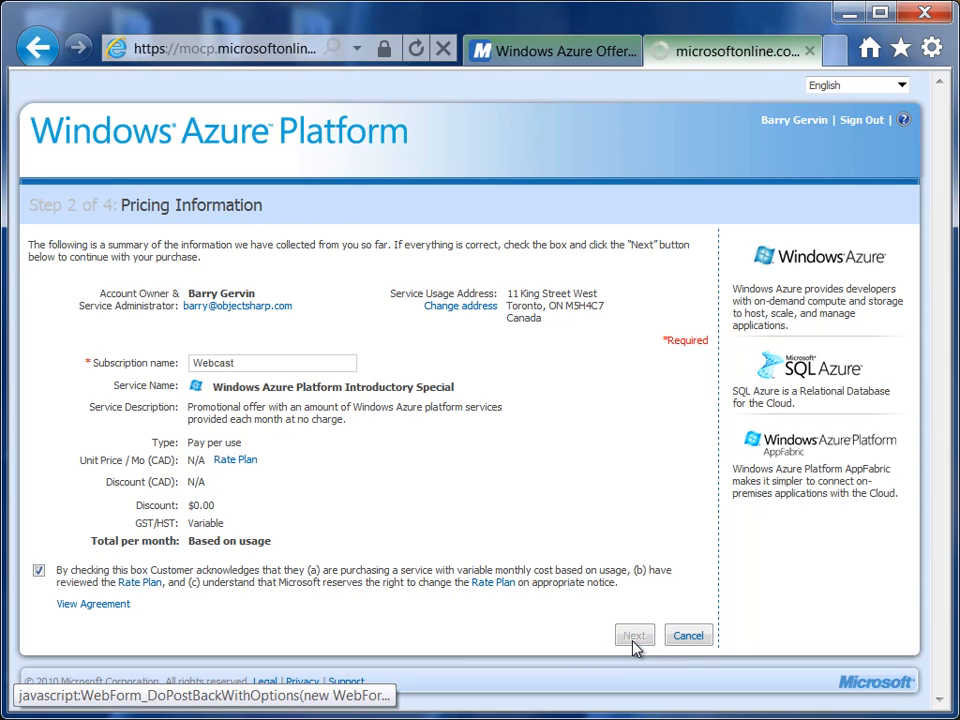
click(636, 636)
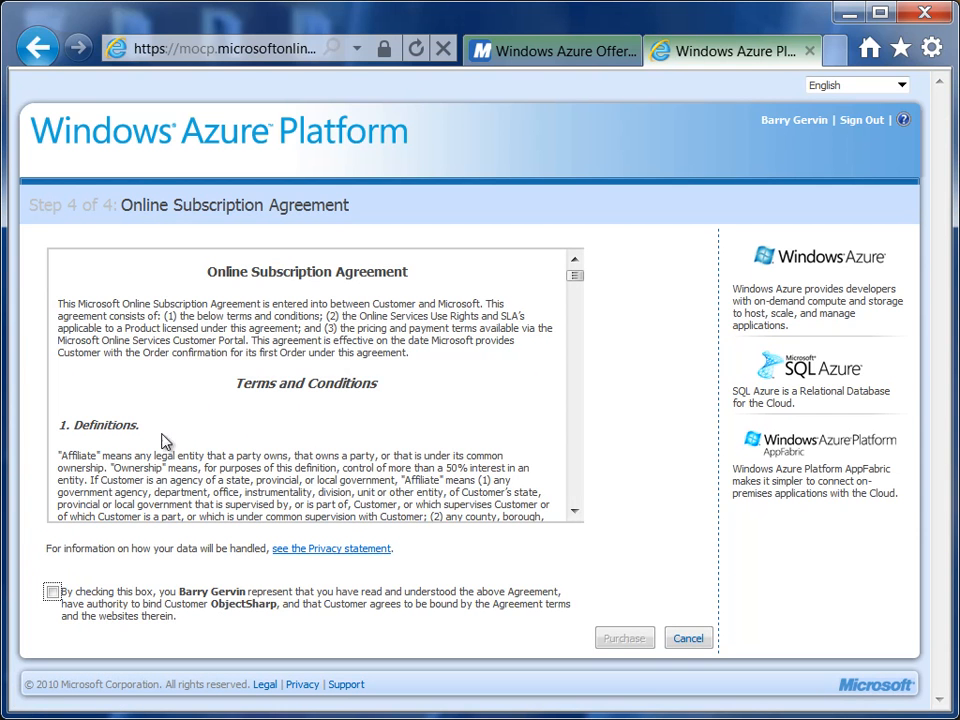
mouse_move(572, 508)
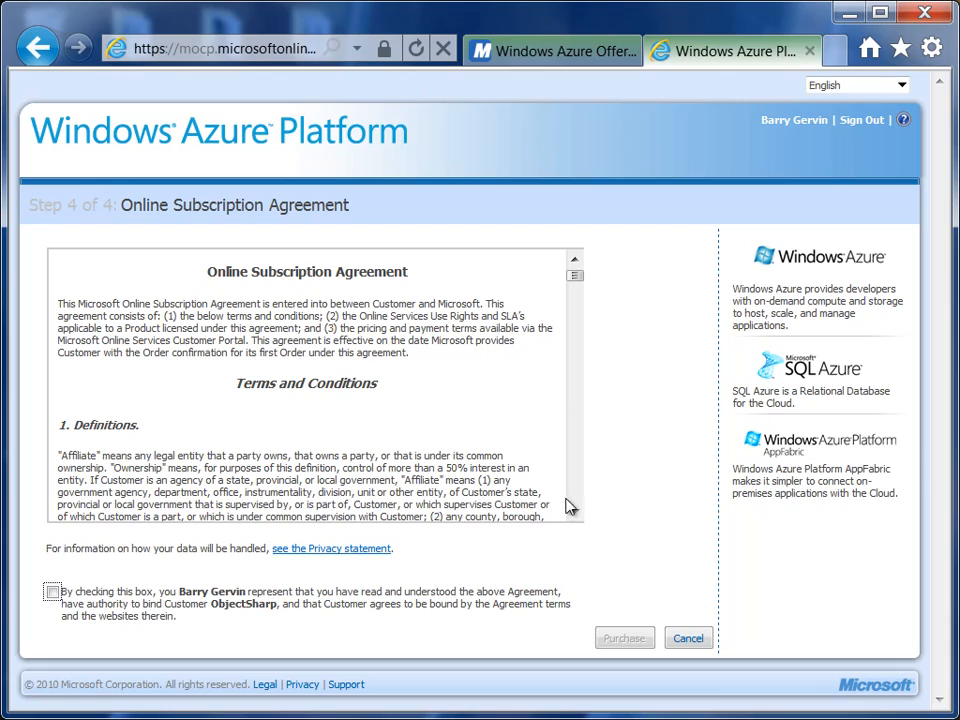
Step: Accept the Online Subscription Agreement and submit the purchase
click(574, 510)
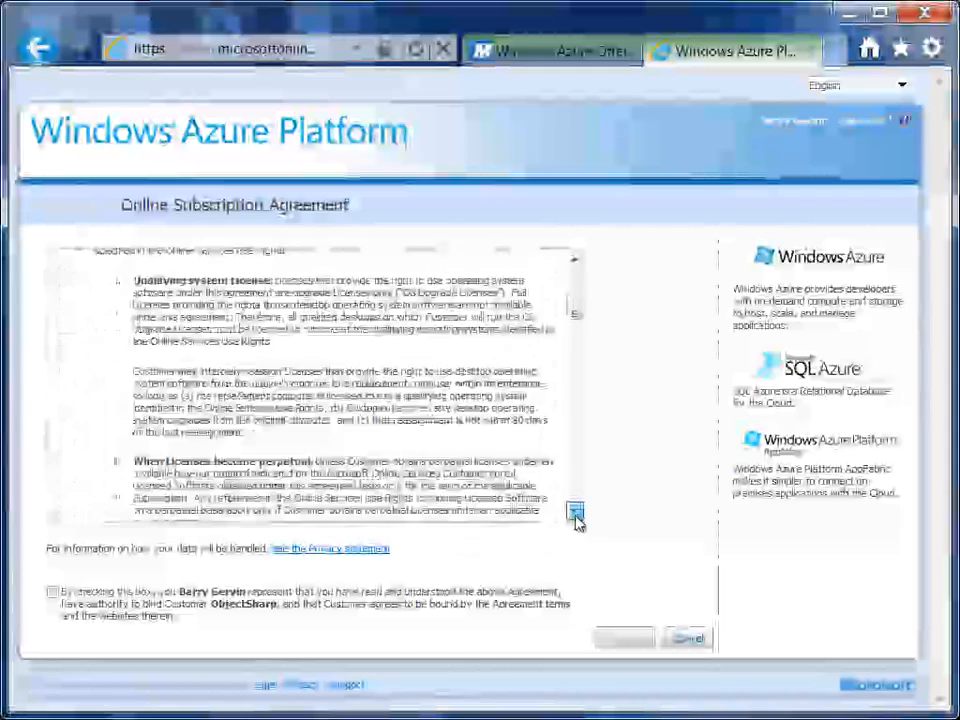
click(572, 512)
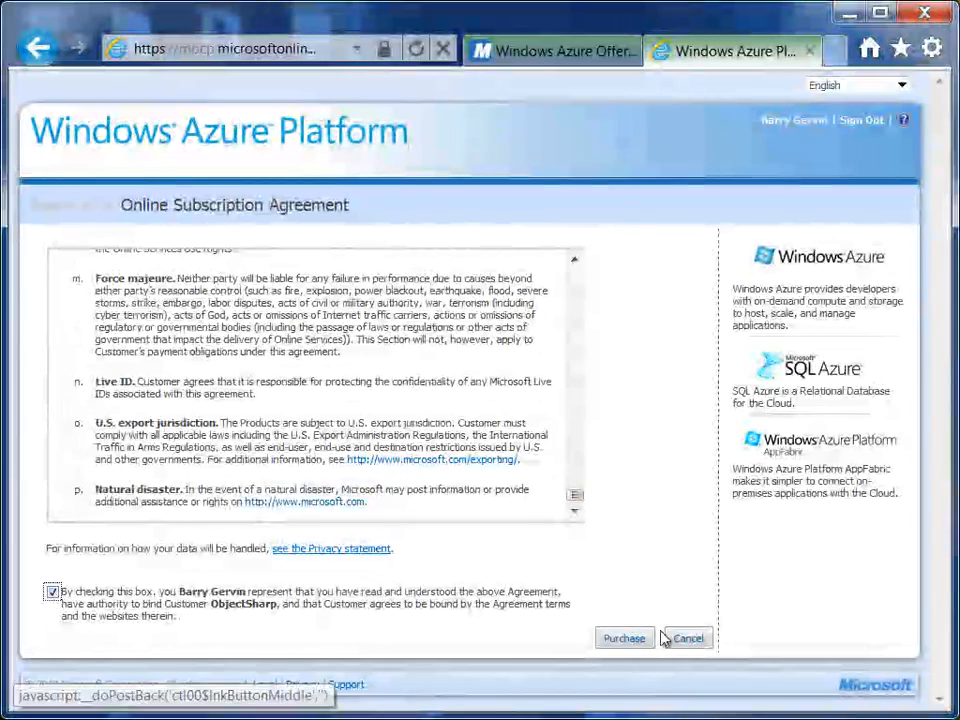
click(624, 638)
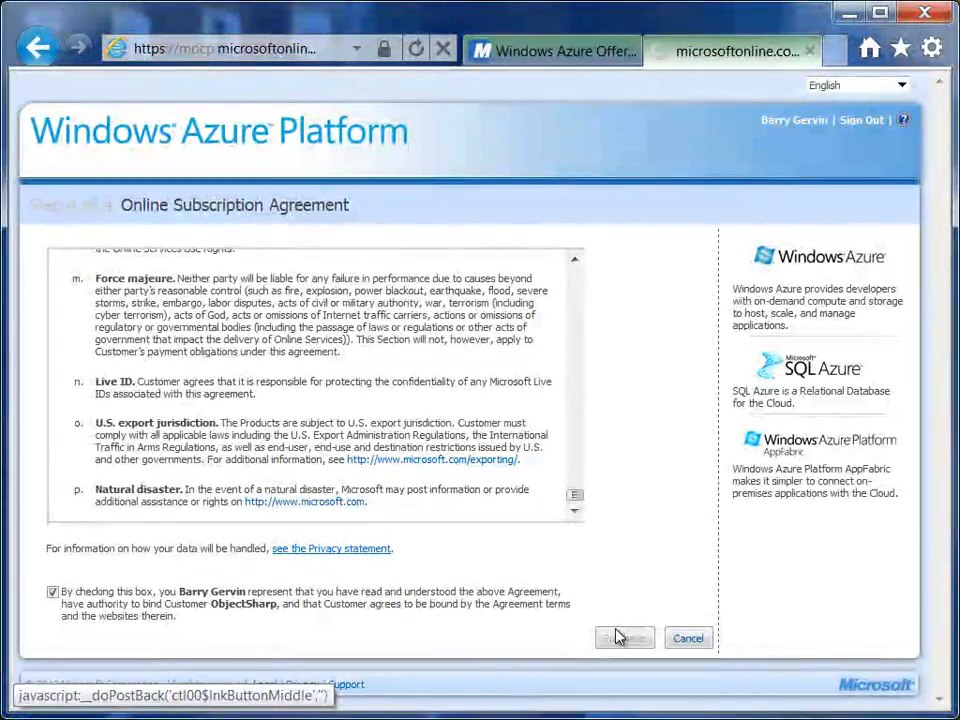
click(624, 638)
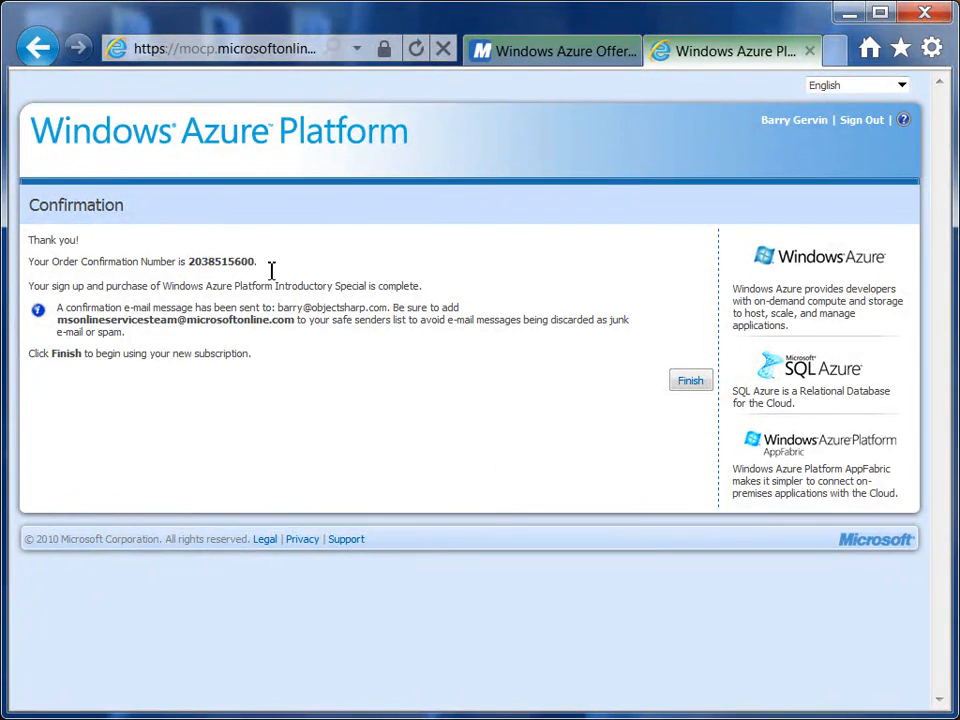
mouse_move(552, 370)
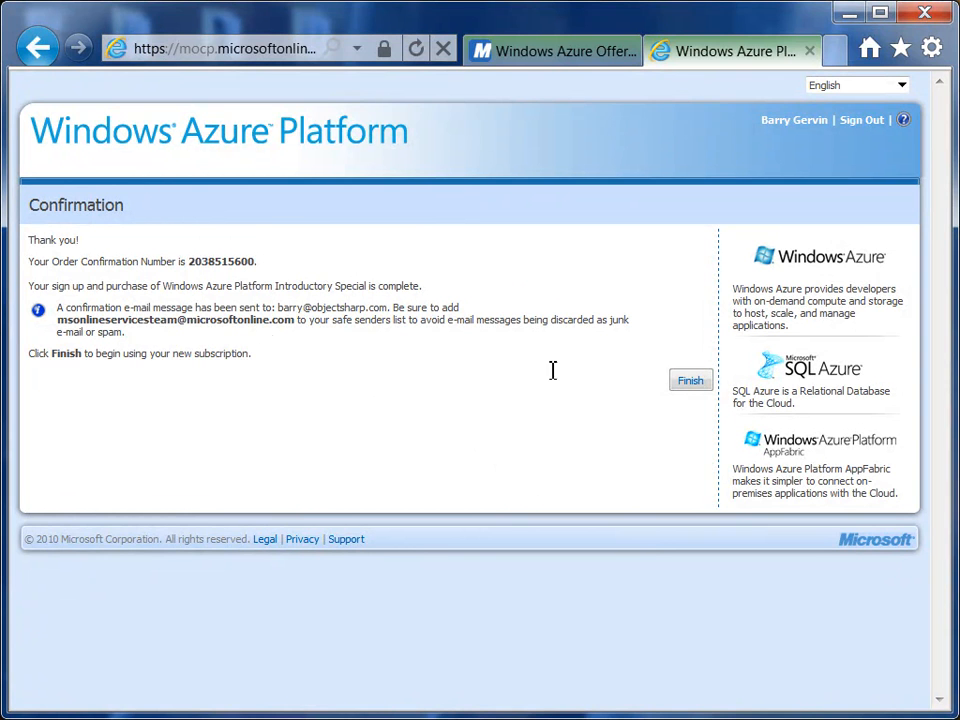
mouse_move(696, 364)
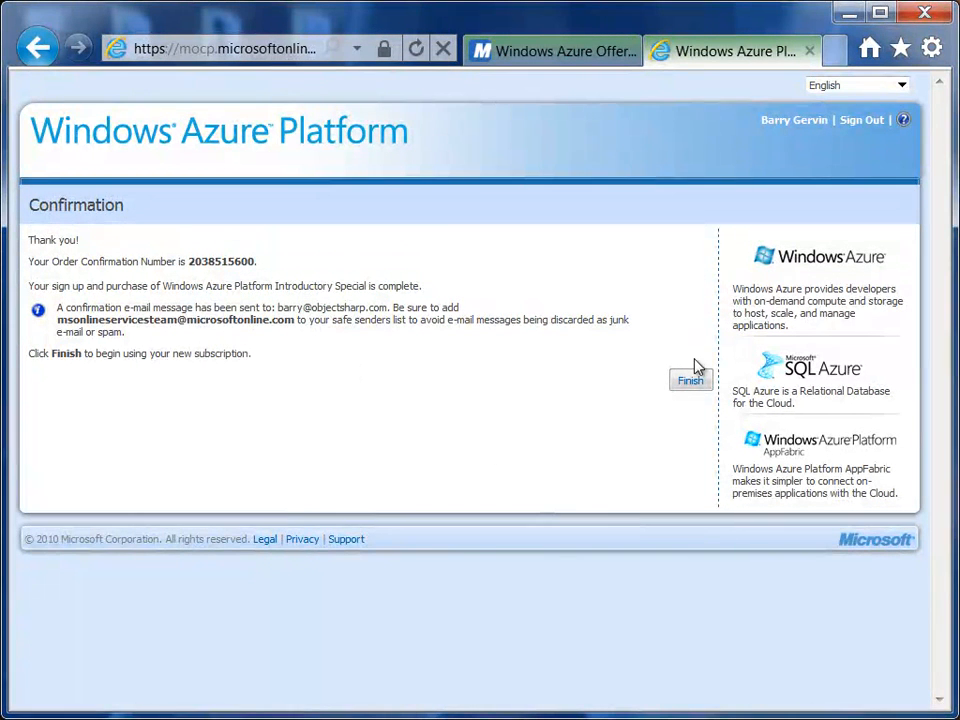
mouse_move(688, 384)
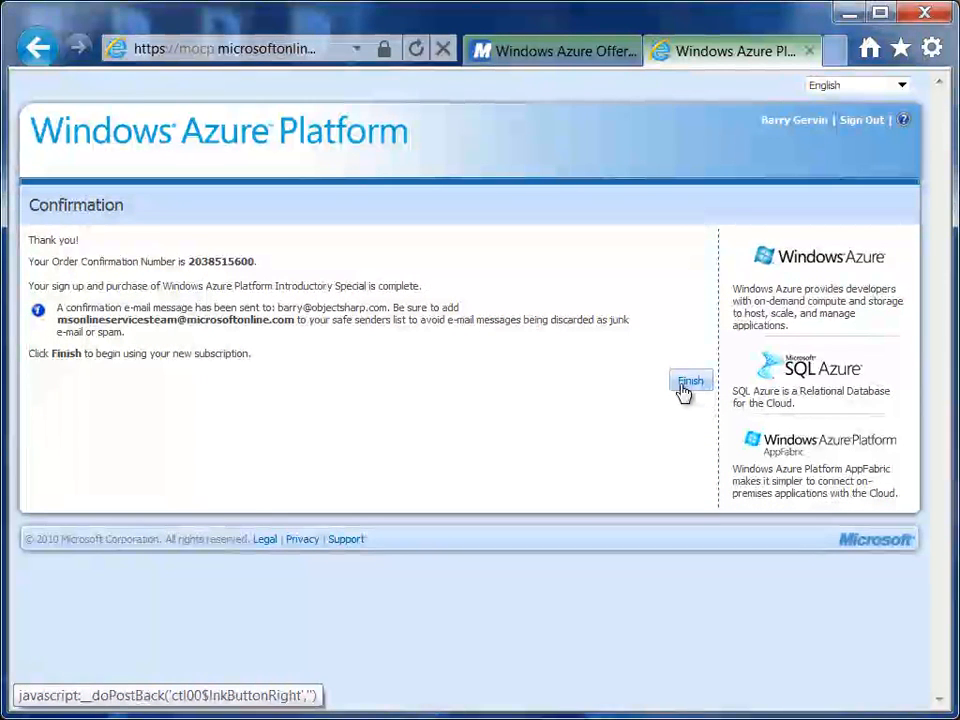
click(690, 380)
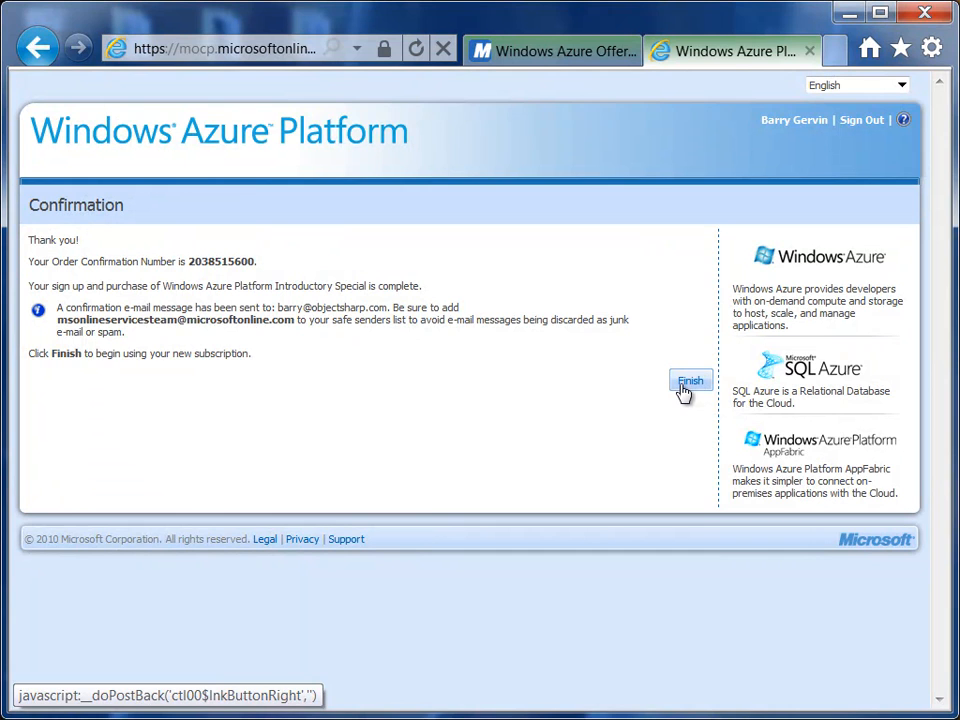
click(692, 380)
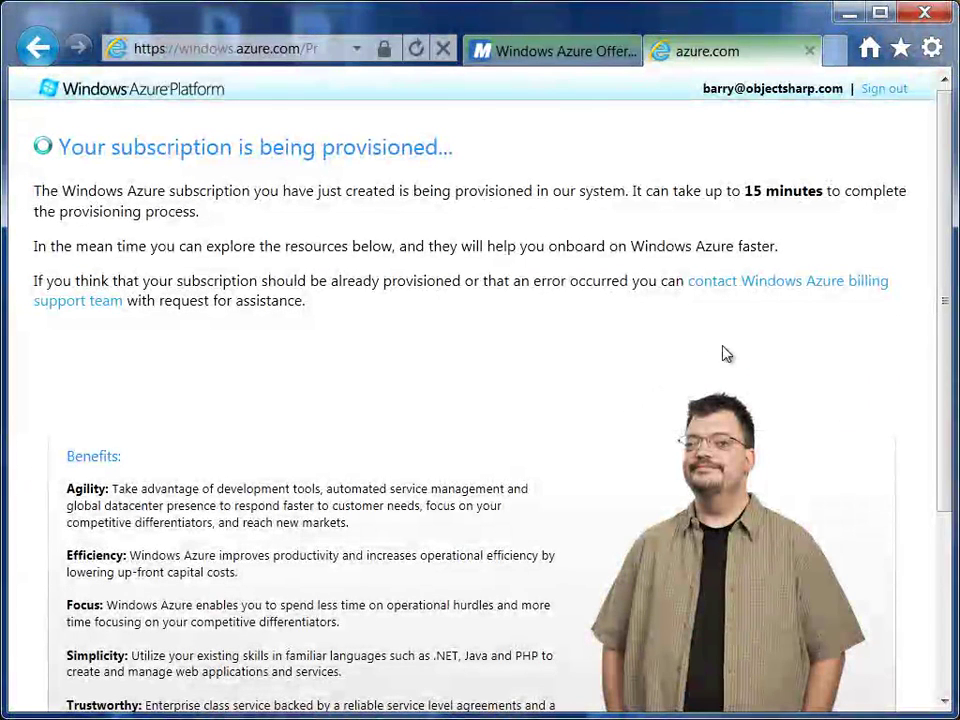
mouse_move(948, 368)
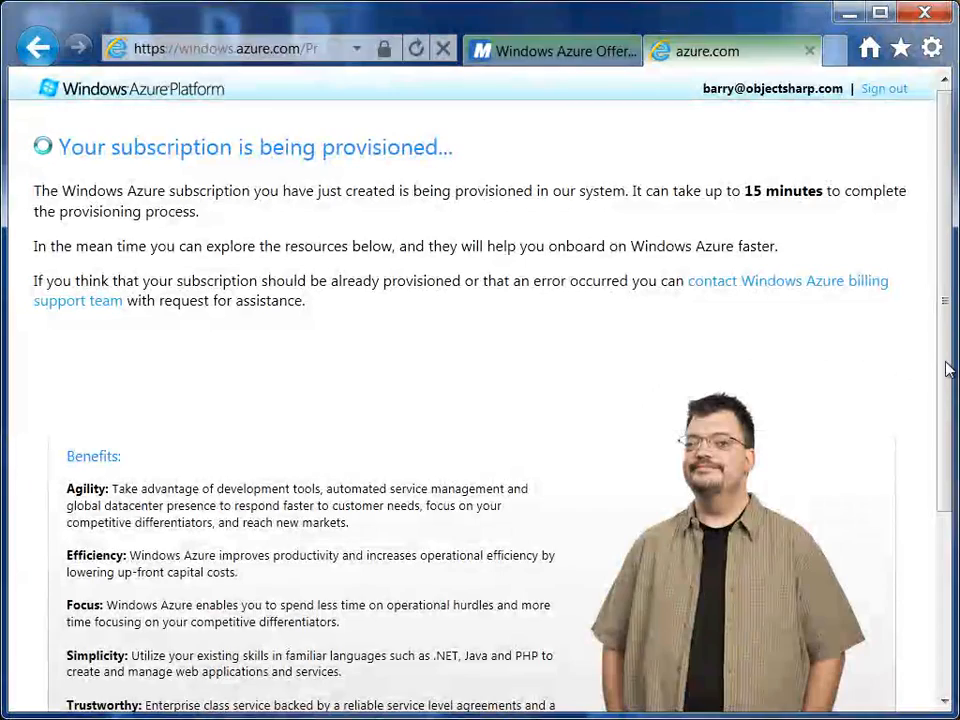
scroll(down, 3)
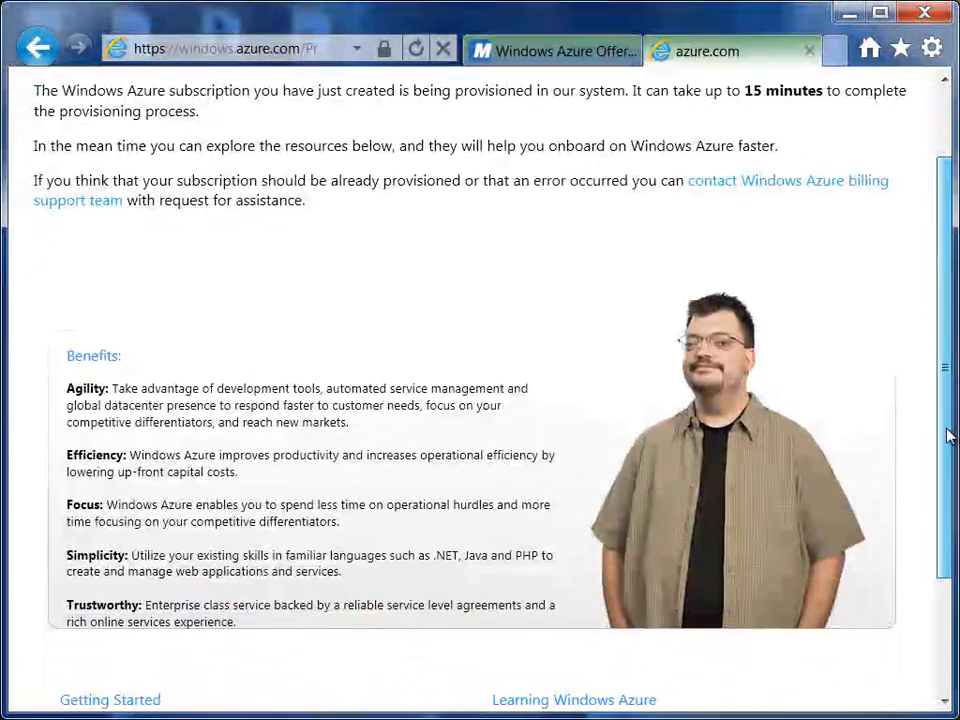
scroll(down, 3)
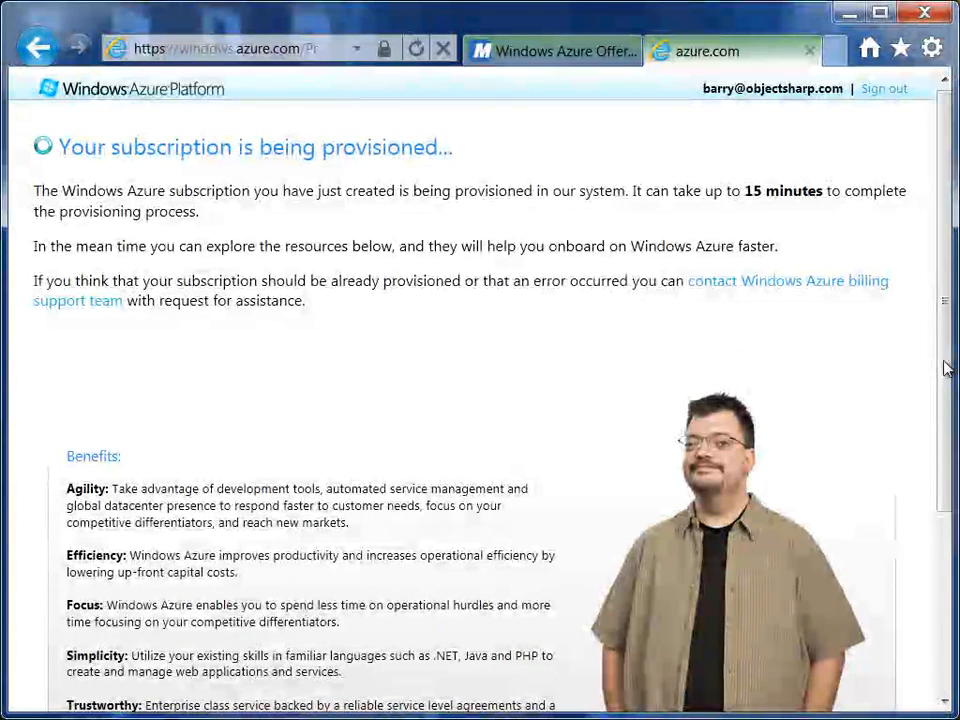
double_click(784, 190)
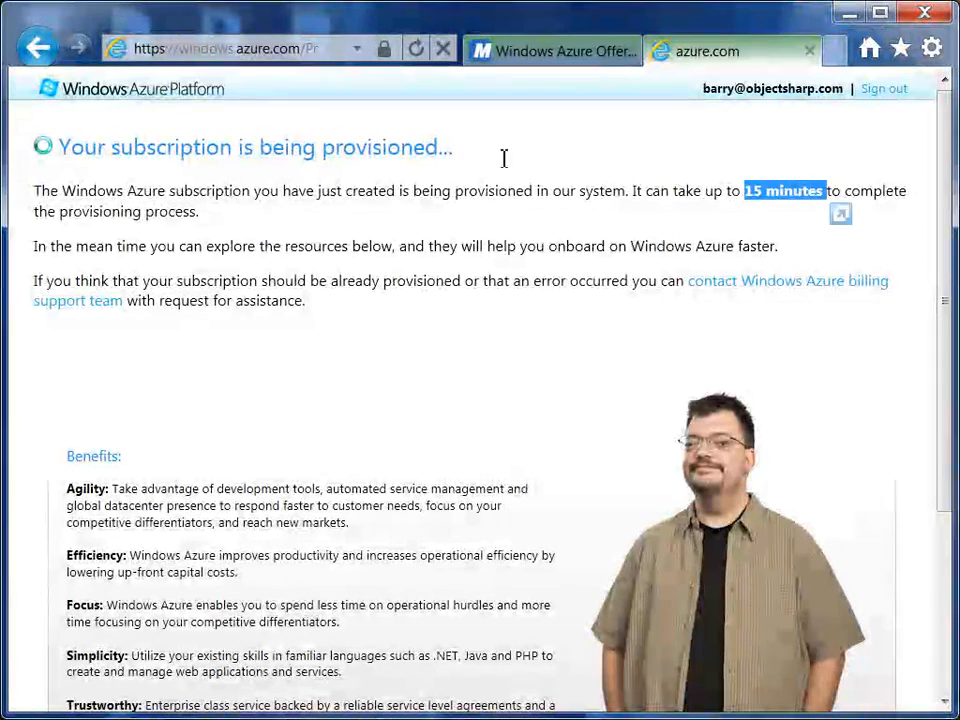